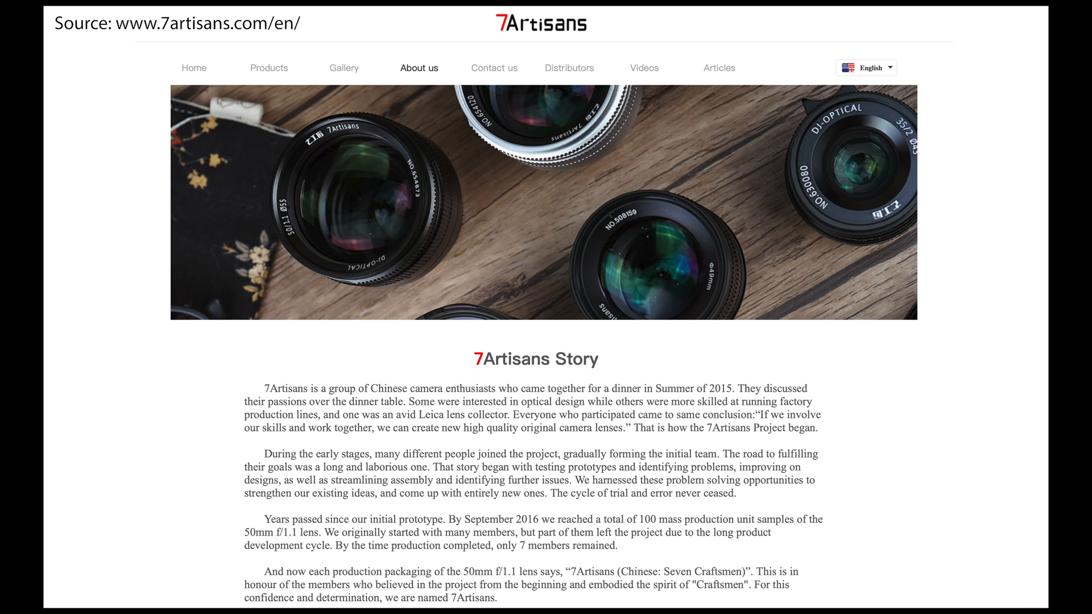
# - Inspect the flower-bed photo at 2:1 and 1:1, return to Fit, and move to the café portrait
pyautogui.scroll(-3)
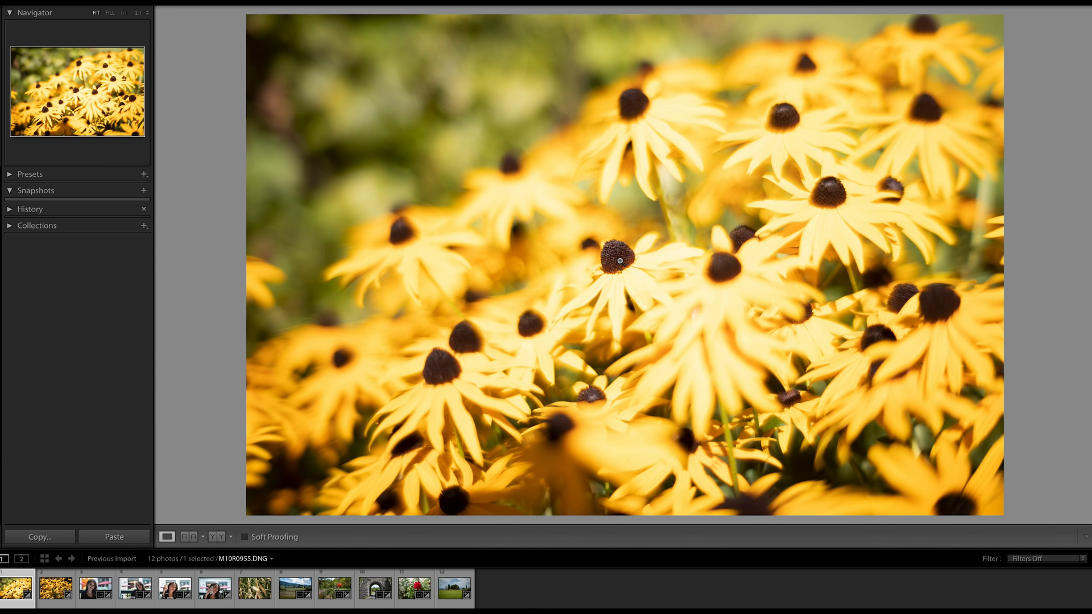
pyautogui.moveTo(368, 149)
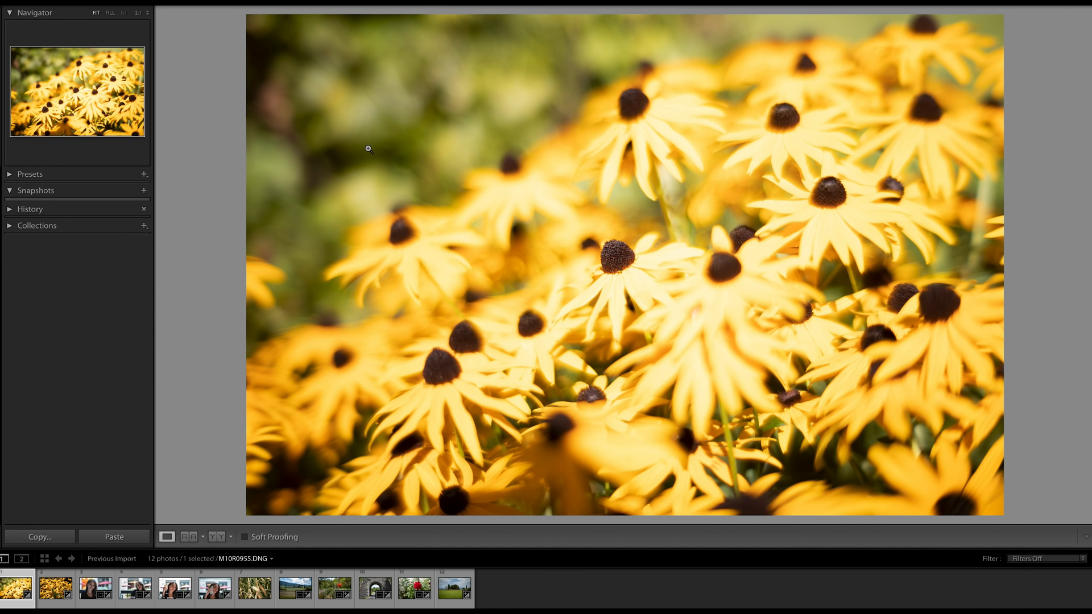
pyautogui.moveTo(450, 98)
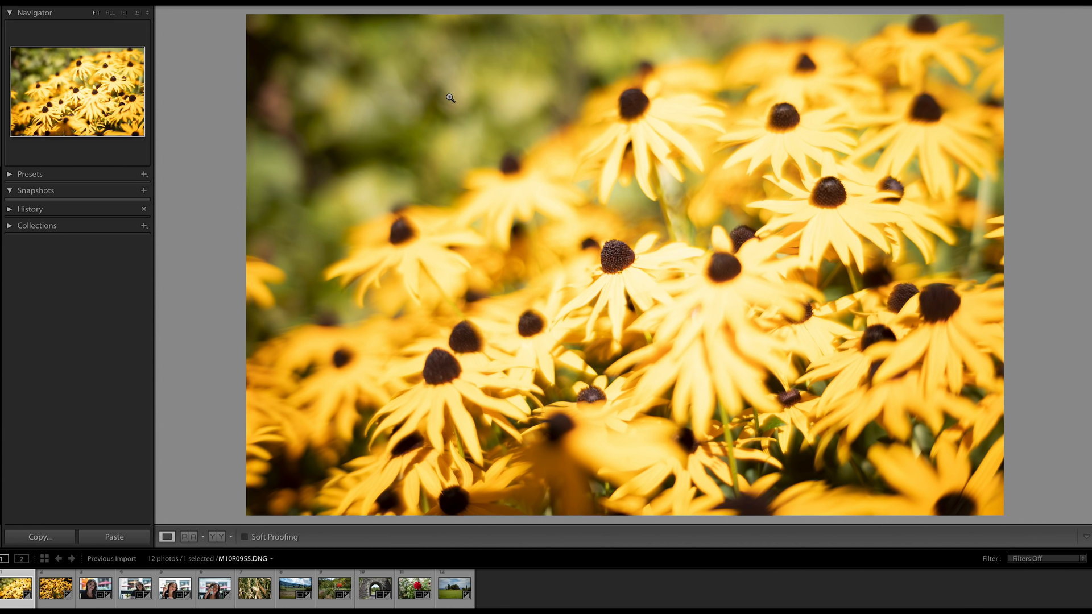
pyautogui.moveTo(478, 114)
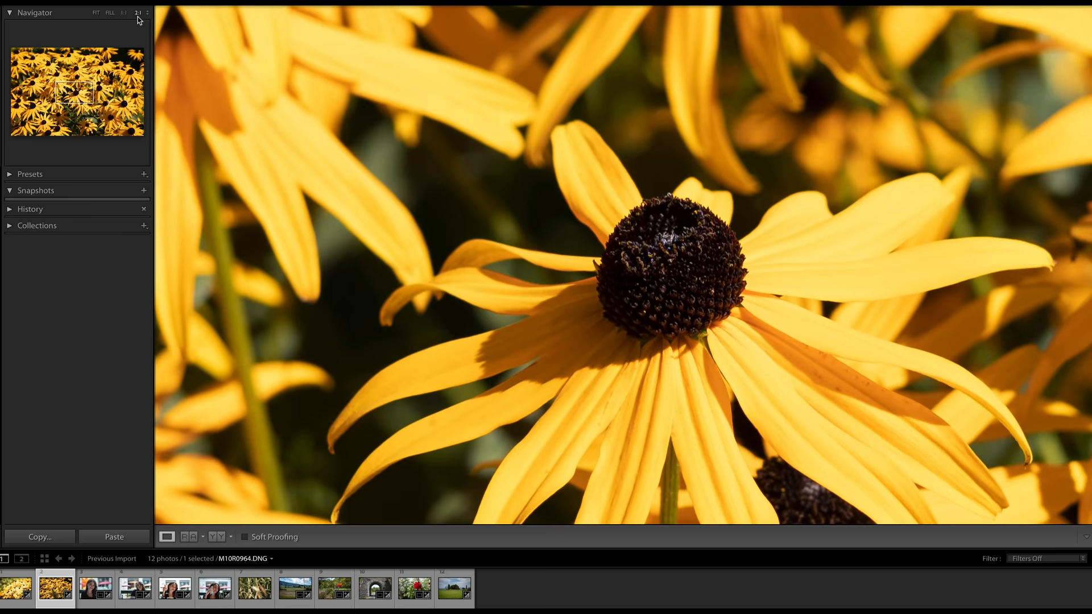
pyautogui.click(96, 12)
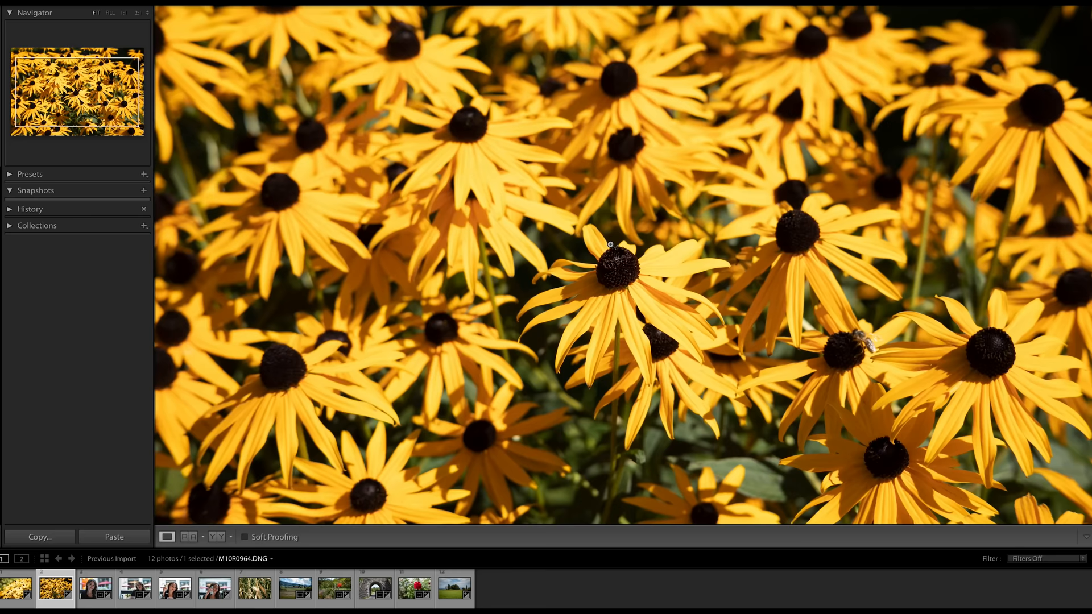
pyautogui.click(138, 12)
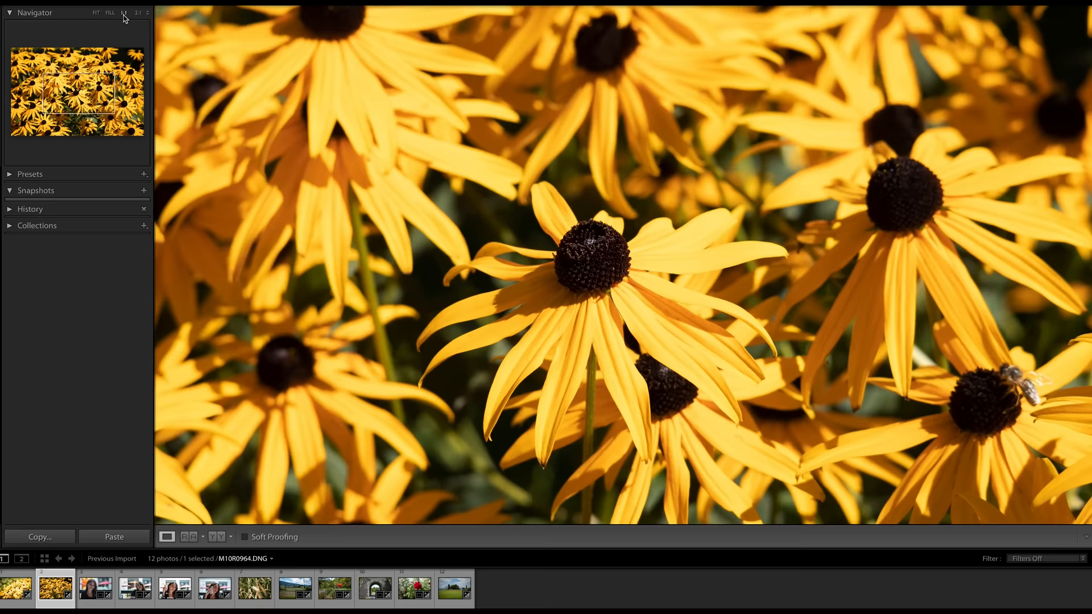
pyautogui.click(96, 13)
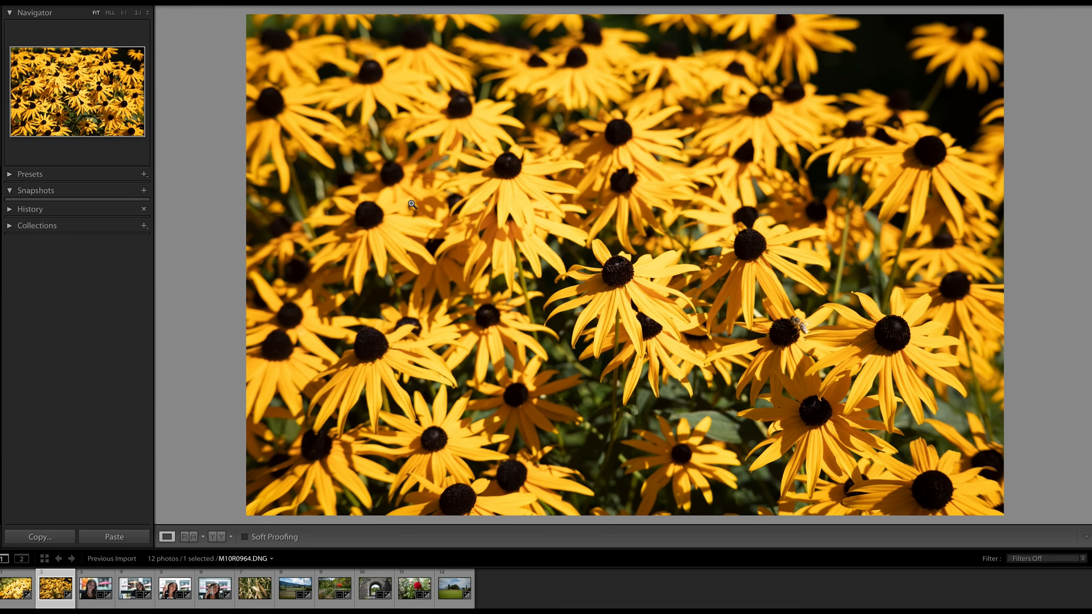
pyautogui.click(95, 590)
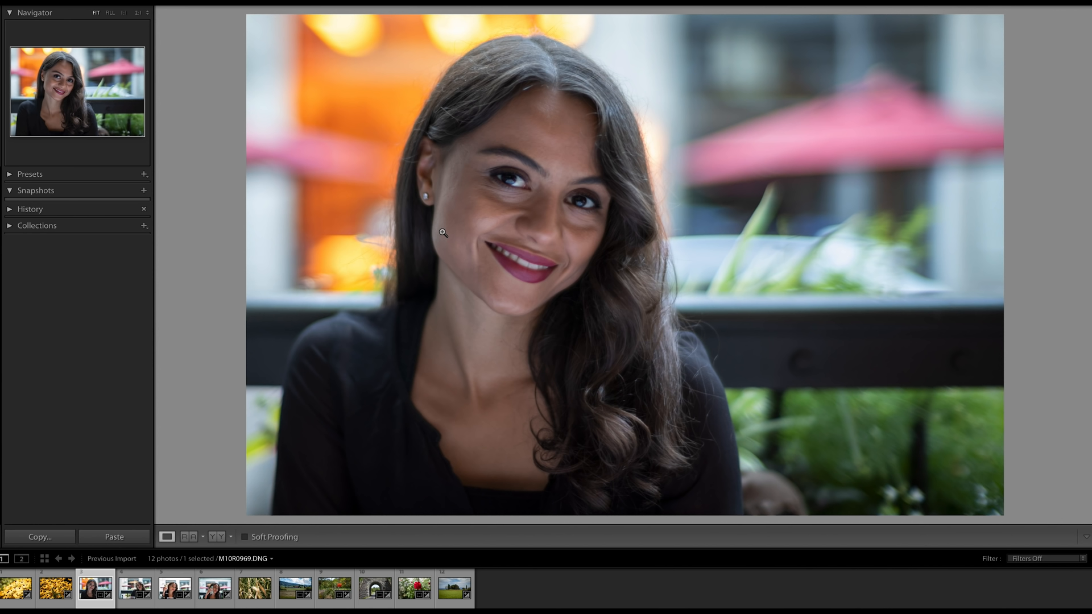
pyautogui.moveTo(353, 123)
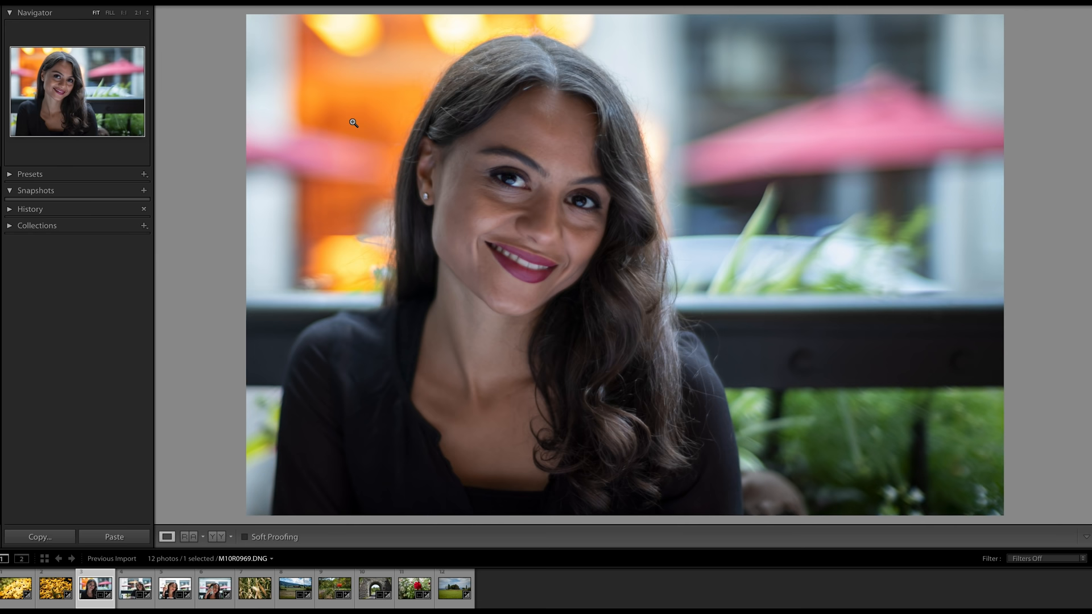
# - Magnify the café portrait onto the woman's face to check her eyes
pyautogui.click(353, 123)
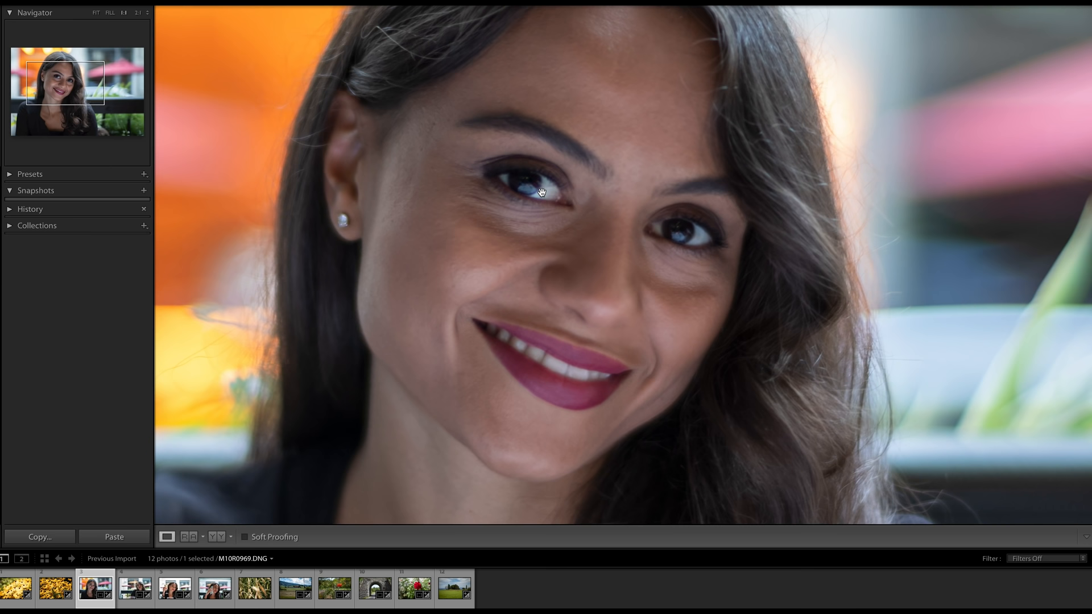
pyautogui.moveTo(526, 193)
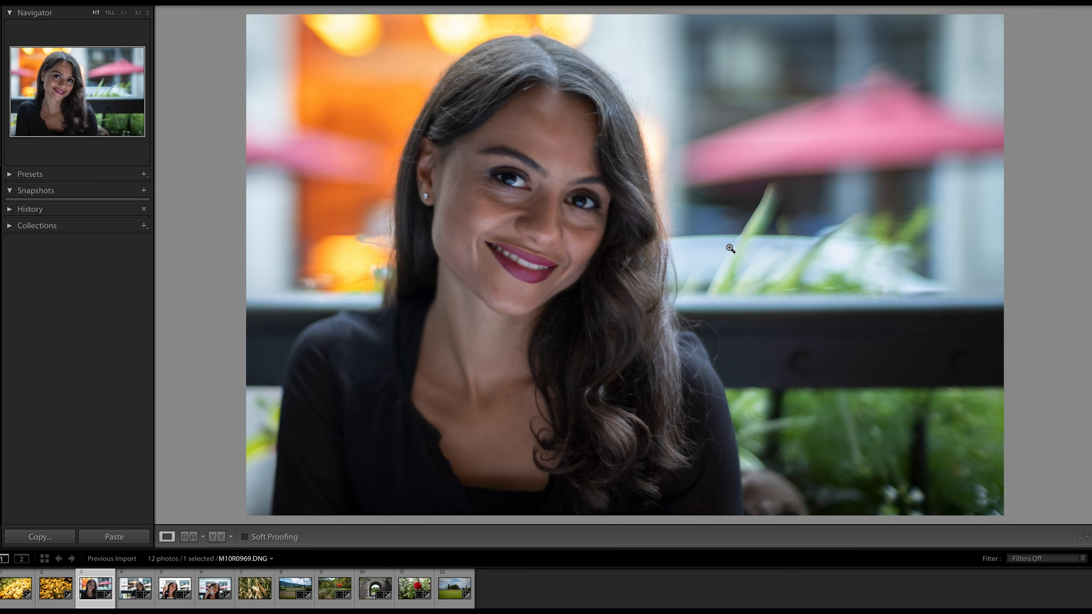
# - View the next portrait up close, then show the wine-glass portrait at Fit
pyautogui.click(136, 588)
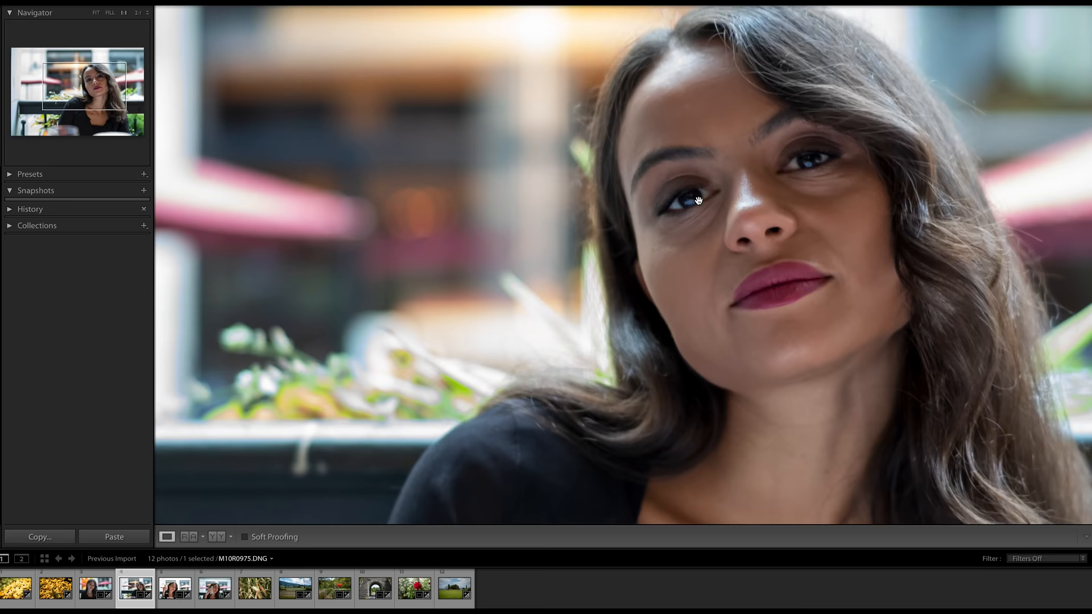
pyautogui.click(96, 12)
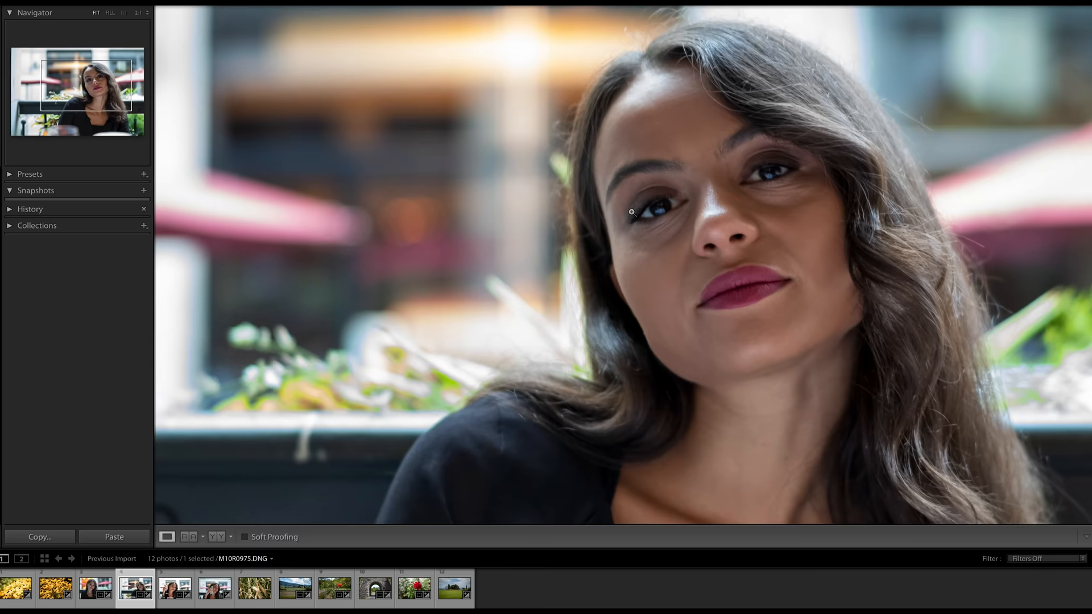
pyautogui.click(176, 589)
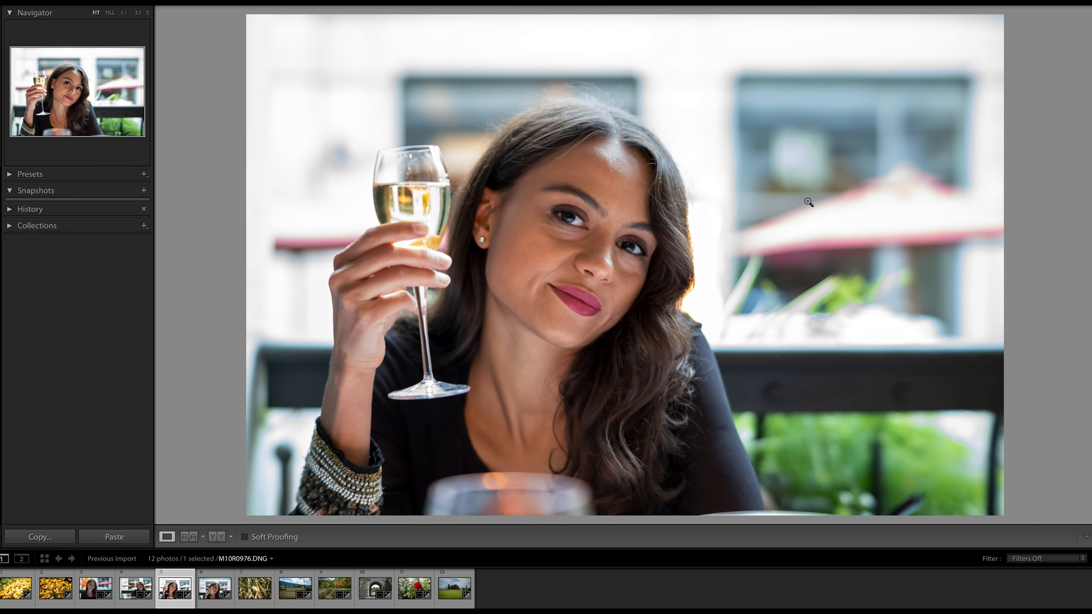
# - Move to the phone-call portrait in the filmstrip and show it whole
pyautogui.click(215, 589)
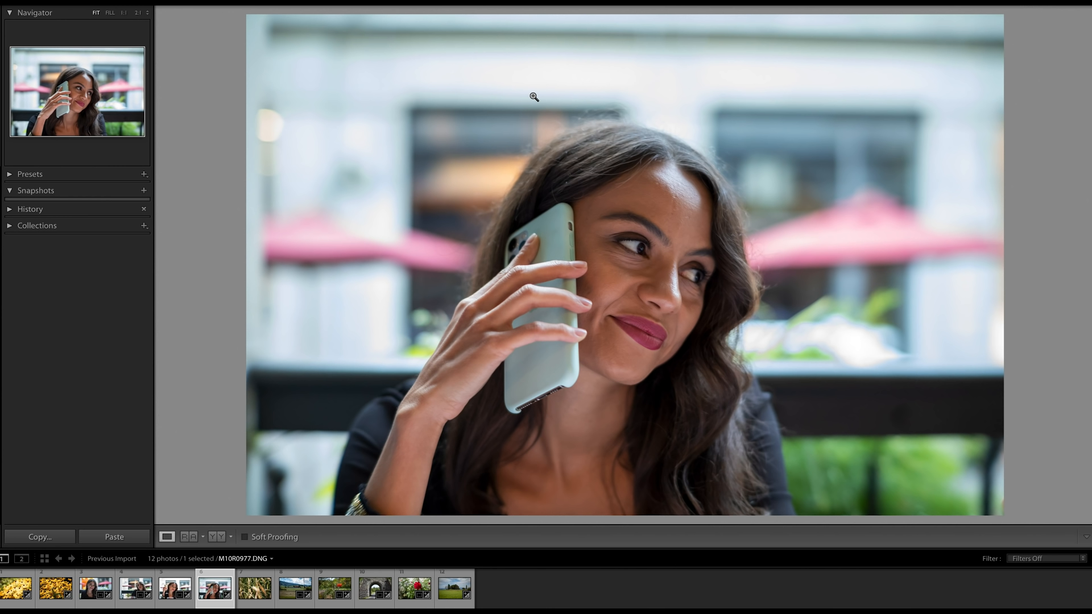
pyautogui.moveTo(511, 109)
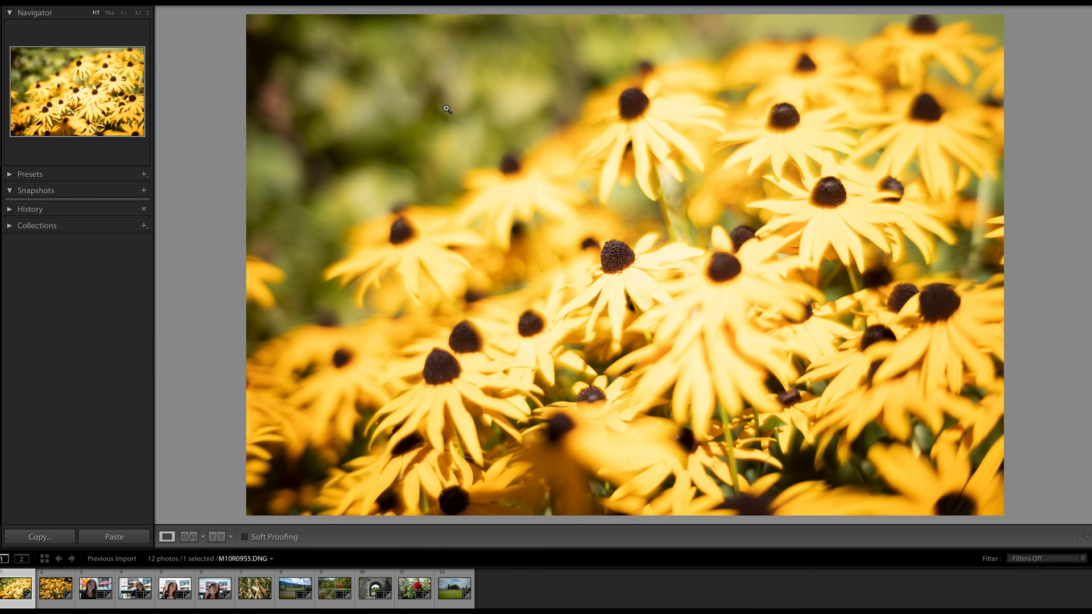
pyautogui.click(214, 588)
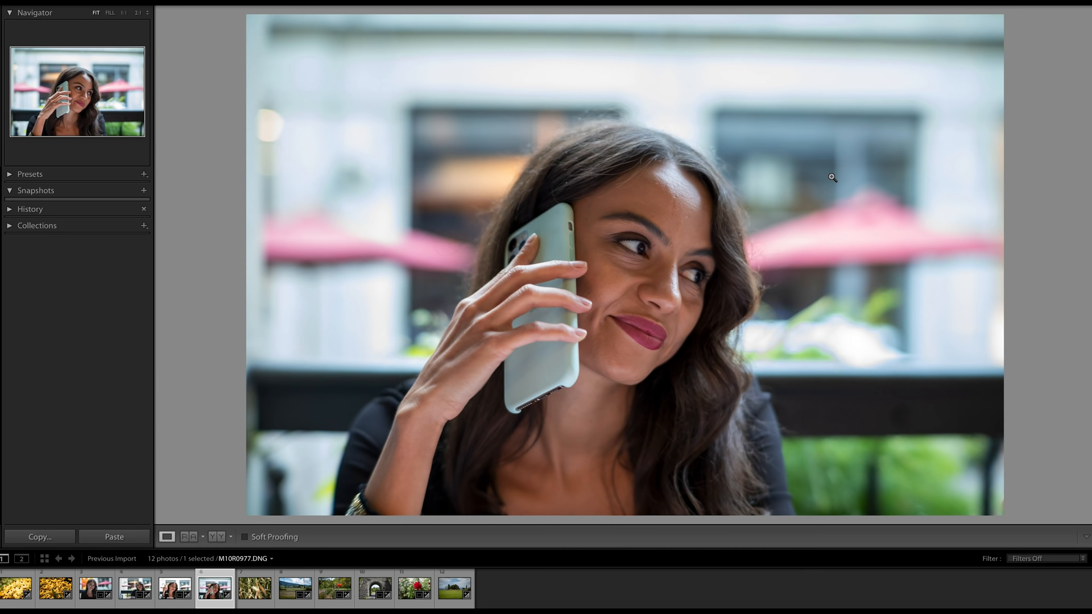
# - Inspect the corn ear's brown silk up close, then move on to the farmland landscape
pyautogui.click(255, 588)
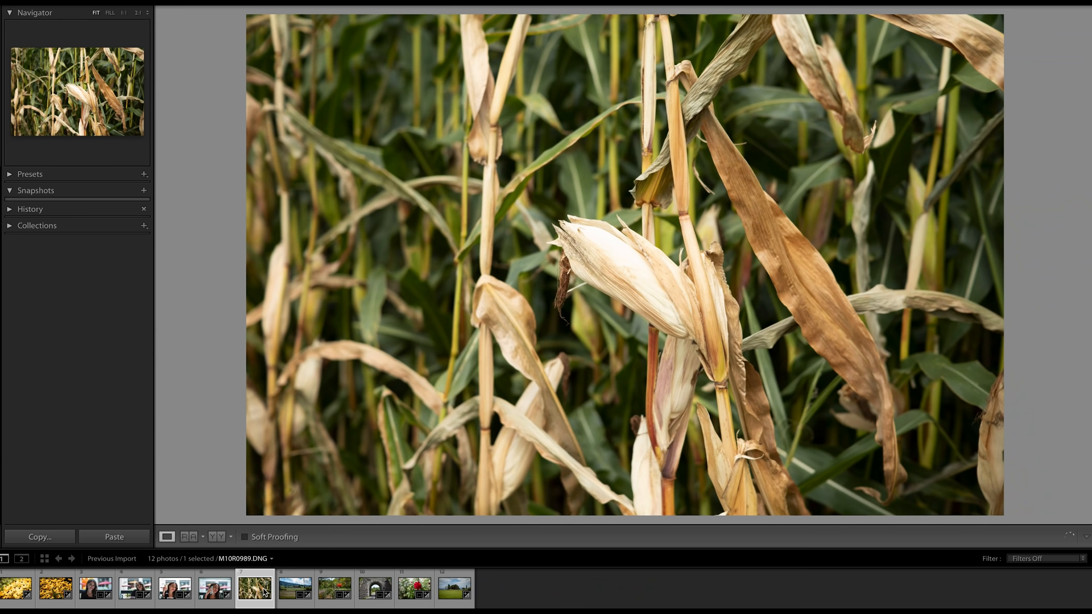
pyautogui.moveTo(524, 398)
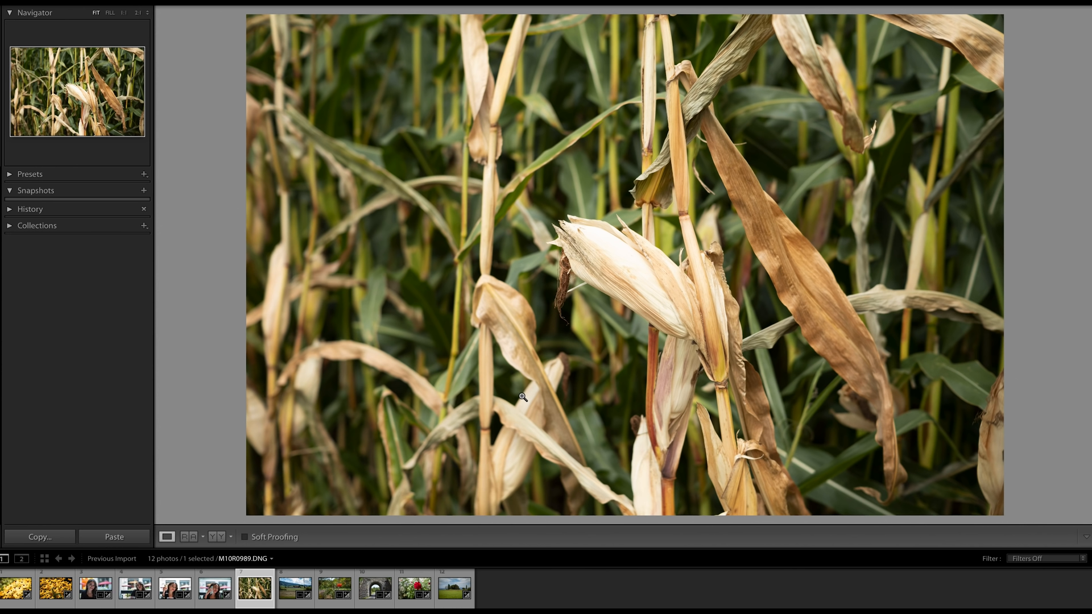
pyautogui.moveTo(755, 133)
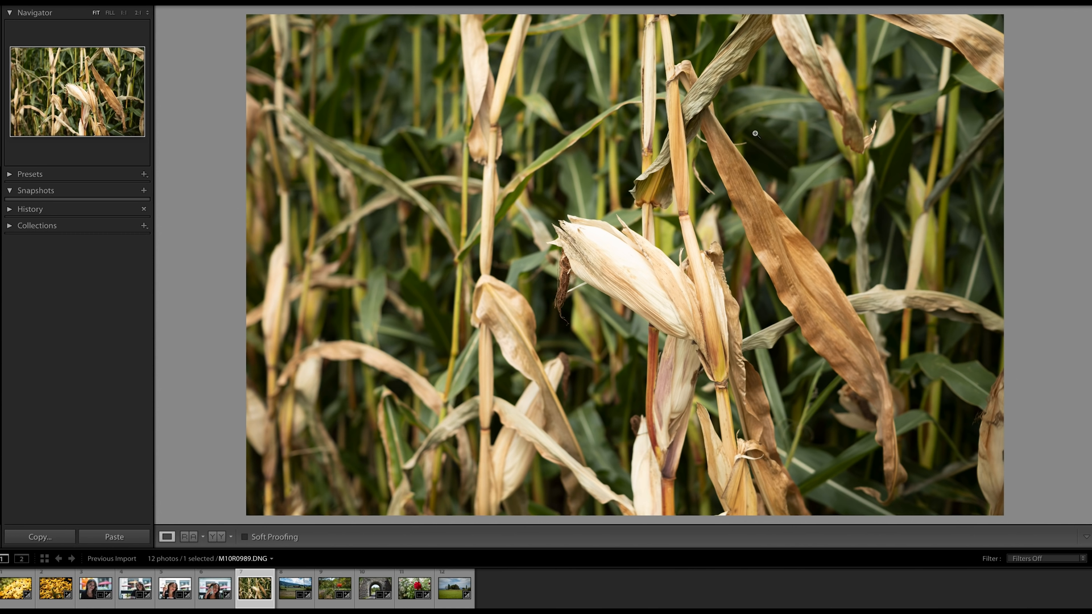
pyautogui.moveTo(745, 209)
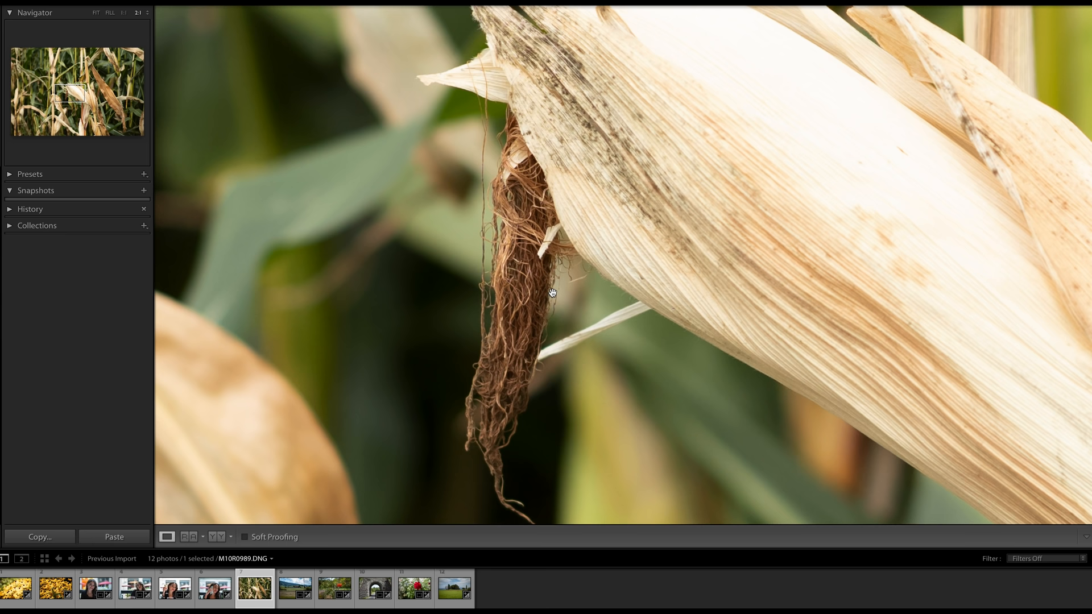
pyautogui.click(295, 588)
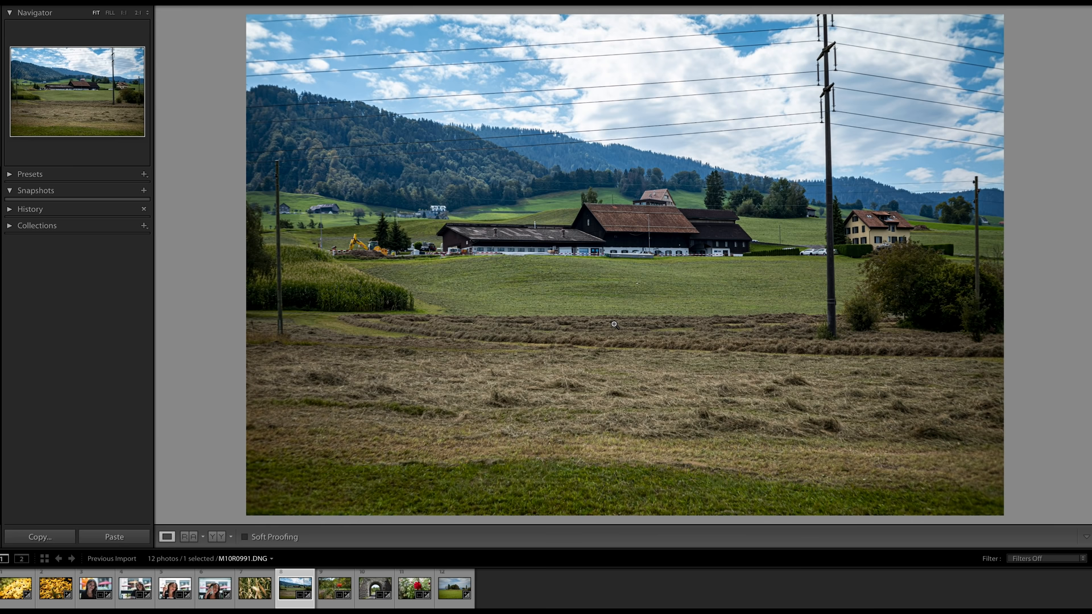
pyautogui.moveTo(611, 232)
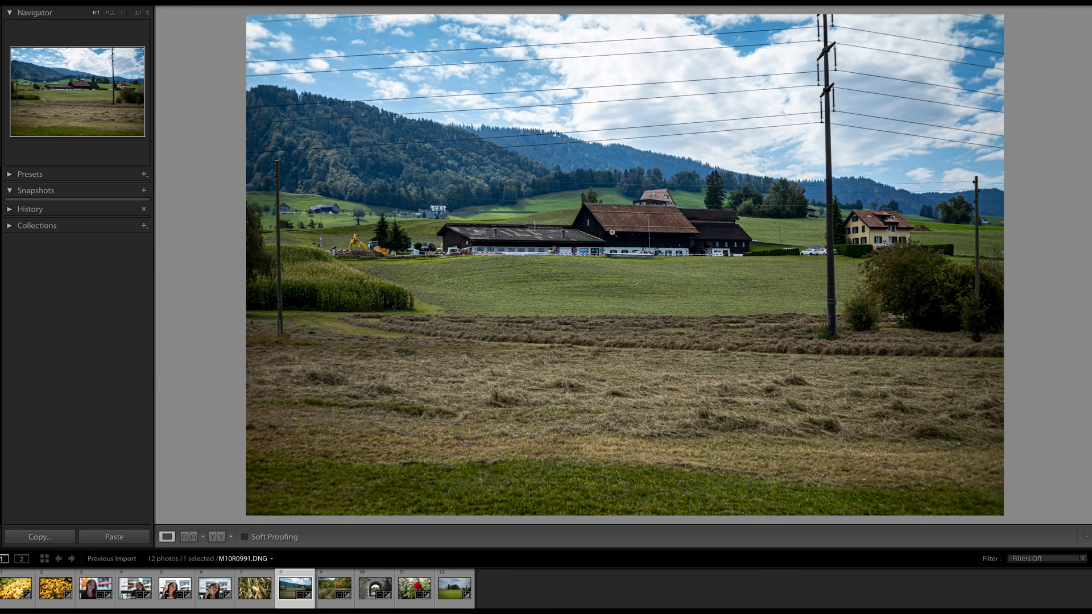
# - Magnify the rowan berries photo onto the orange berry cluster at 2:1
pyautogui.click(334, 589)
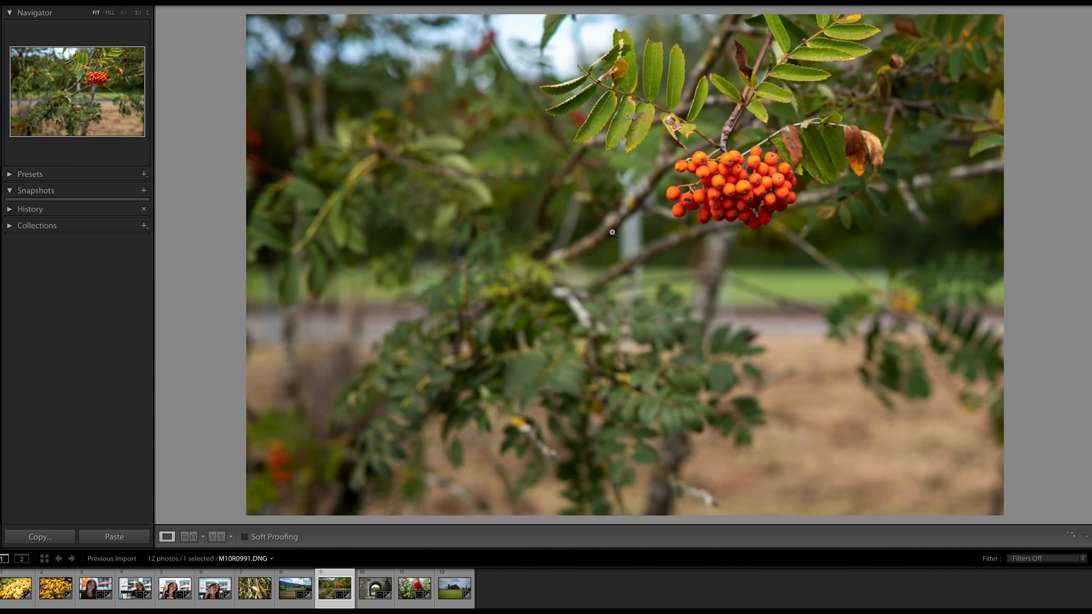
pyautogui.moveTo(549, 258)
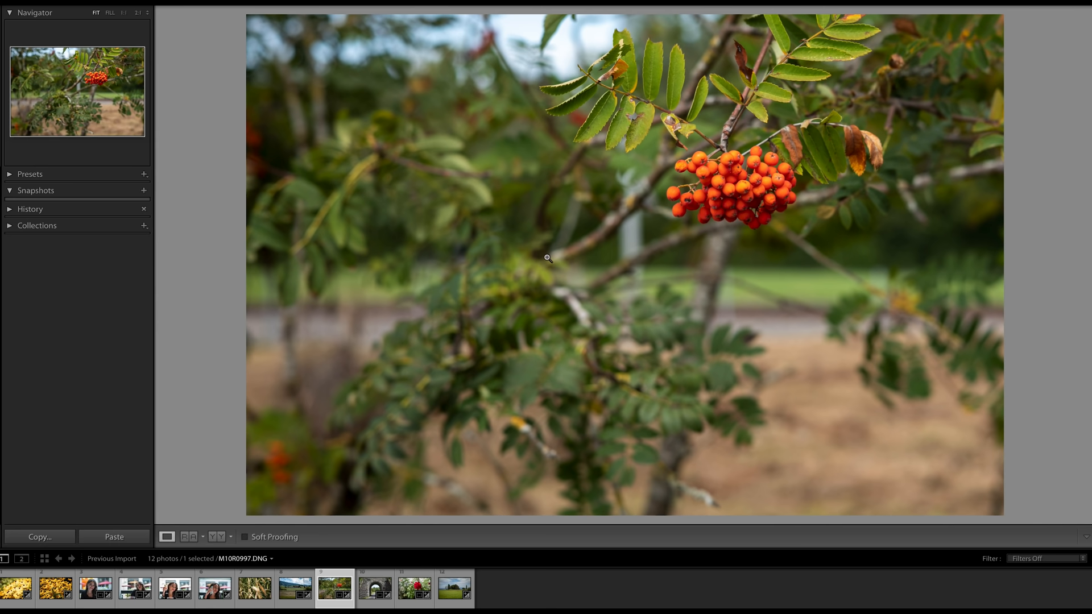
pyautogui.click(548, 258)
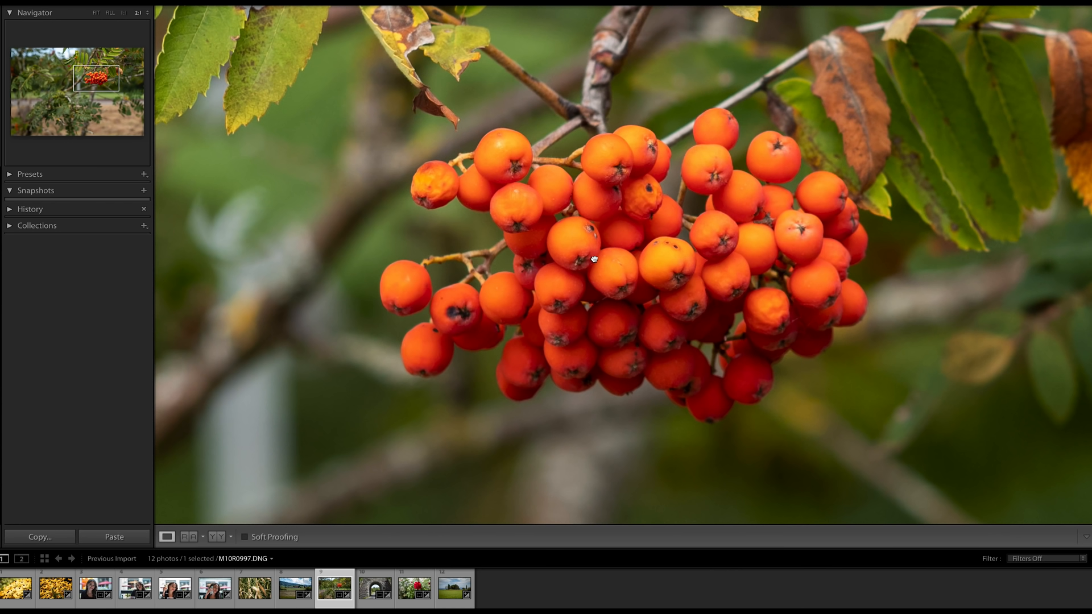
pyautogui.moveTo(584, 285)
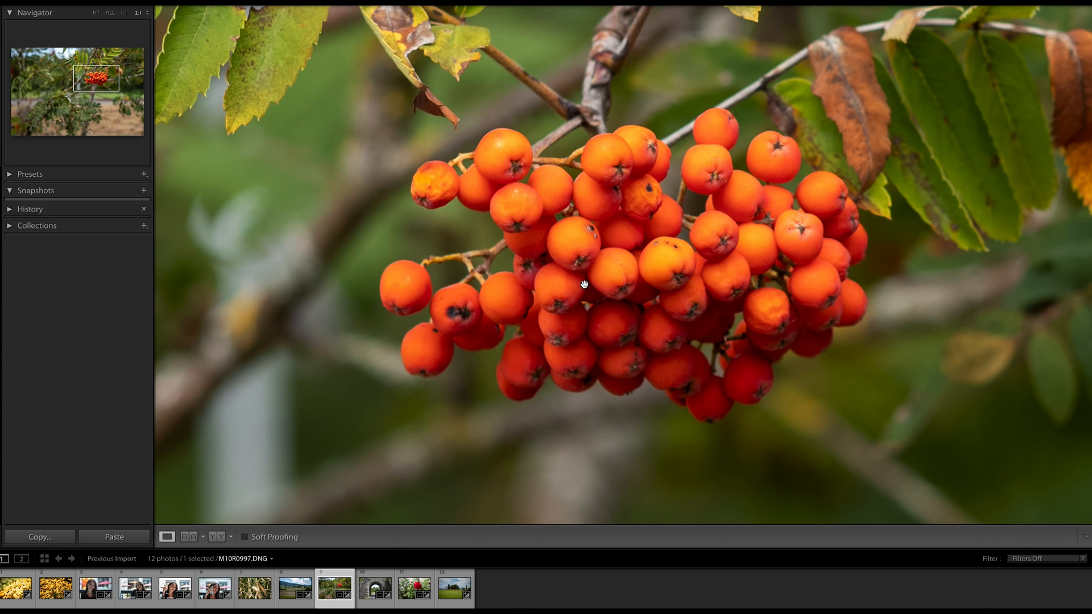
pyautogui.moveTo(503, 224)
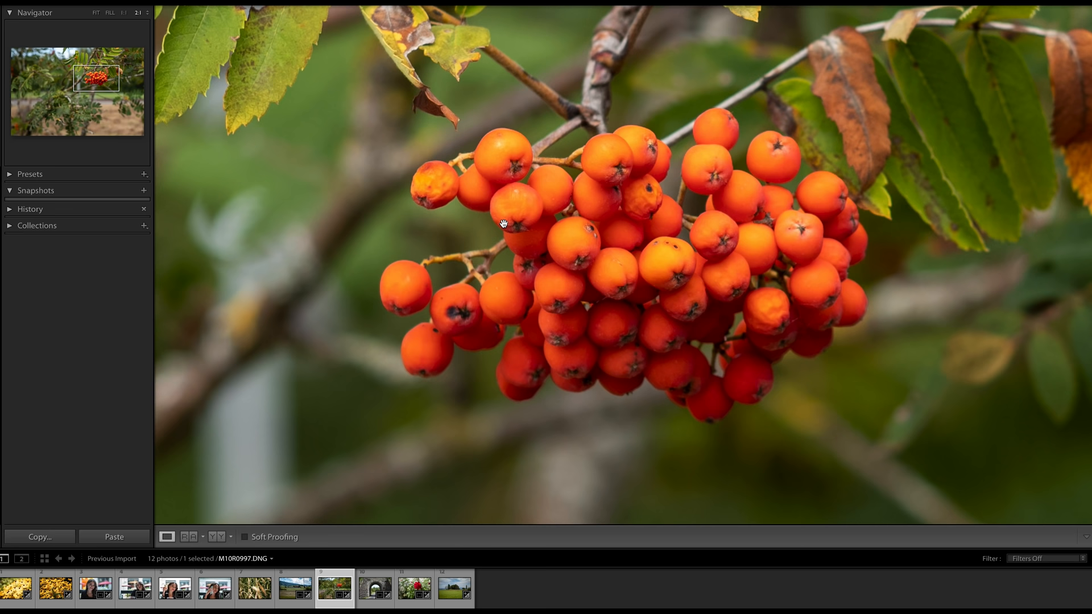
# - Inspect the walkers beyond the stone tunnel, then move on to the rose photo
pyautogui.click(374, 588)
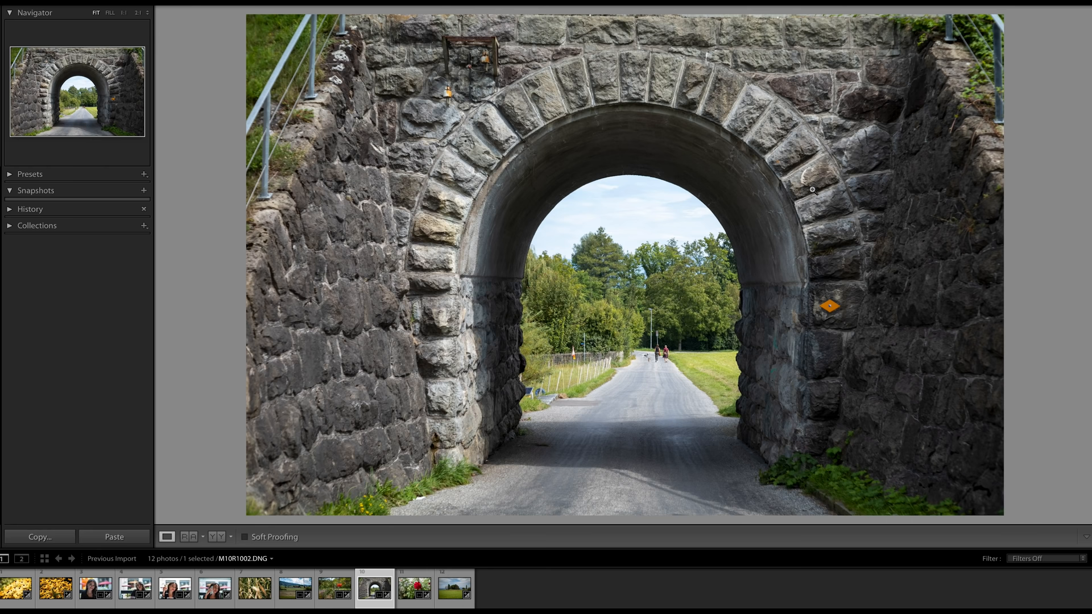
pyautogui.moveTo(643, 364)
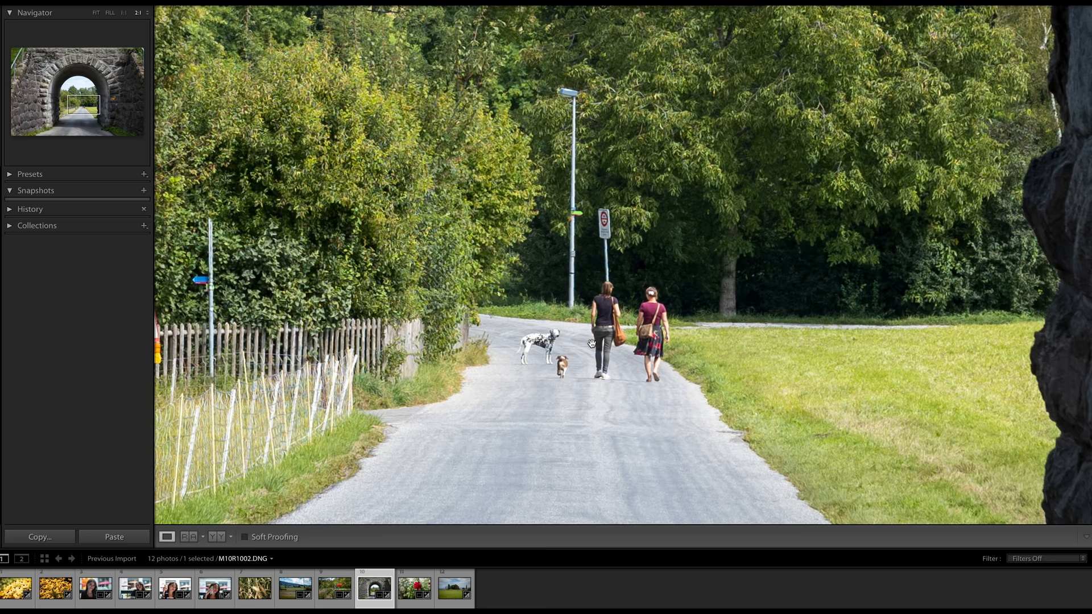
pyautogui.click(415, 588)
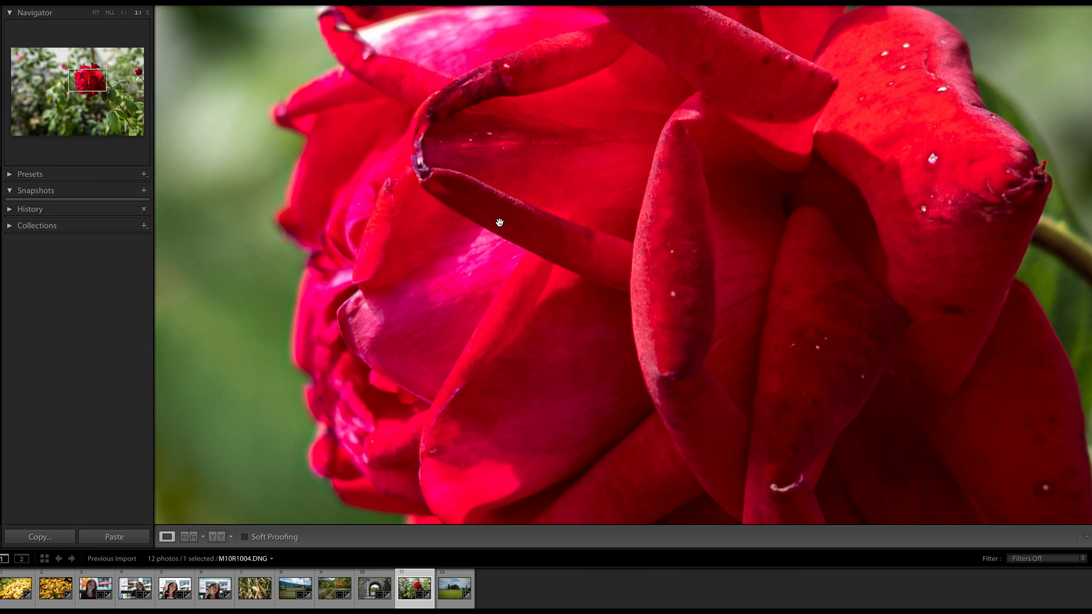
# - Move from the rose petals crop to the green meadow landscape shown whole
pyautogui.click(453, 589)
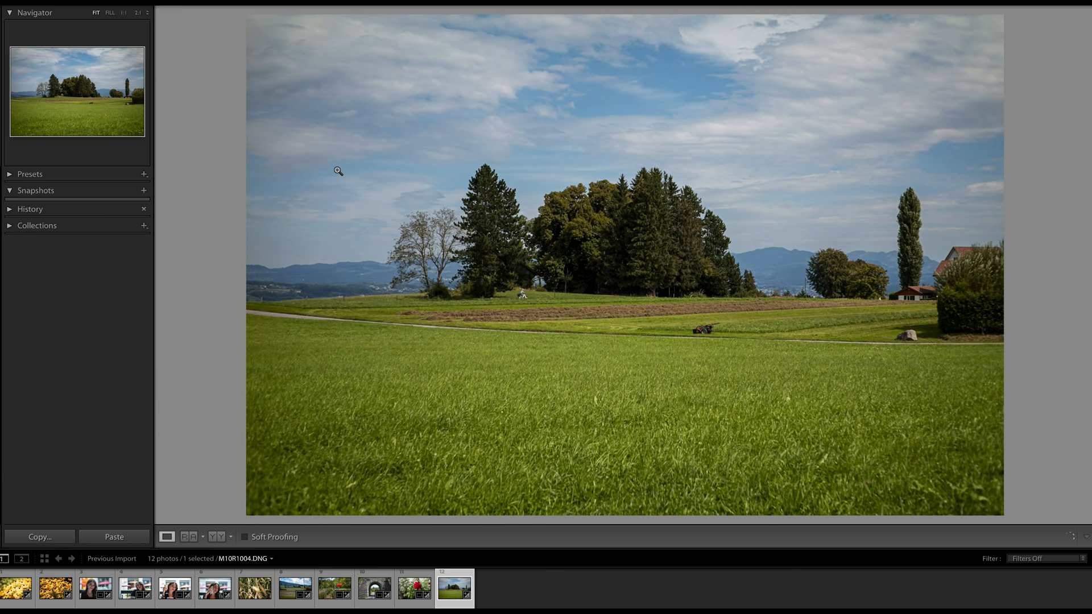
# - Magnify the meadow onto the small red mower below the distant mountains at 1:1
pyautogui.click(338, 171)
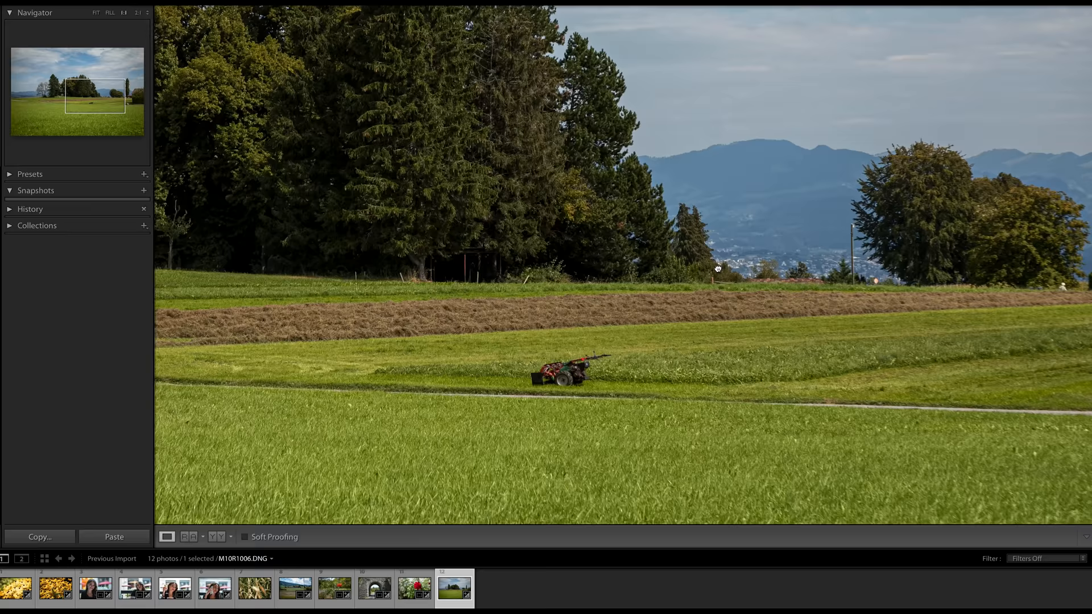